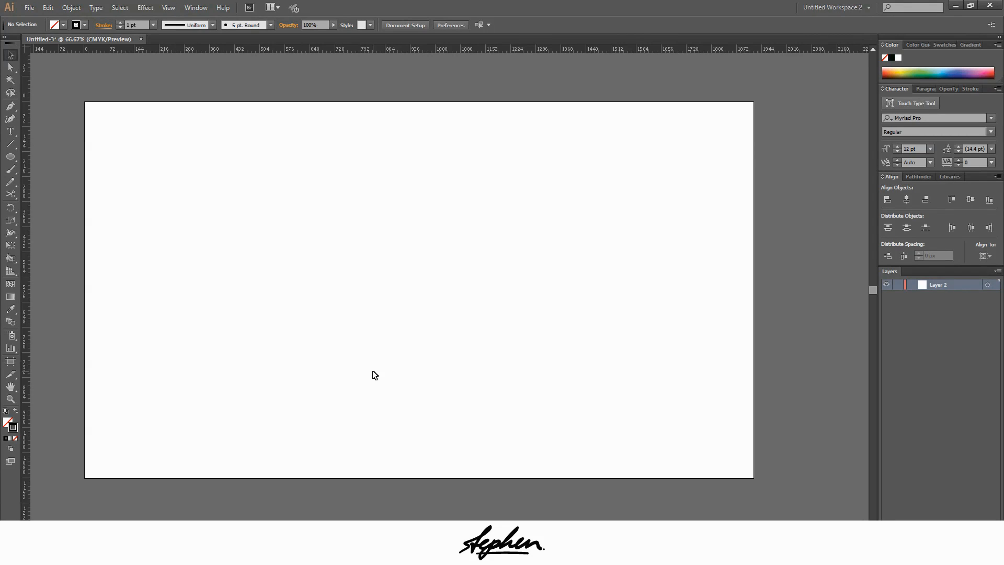
{"action": "mouse_move", "coordinate": [28, 123]}
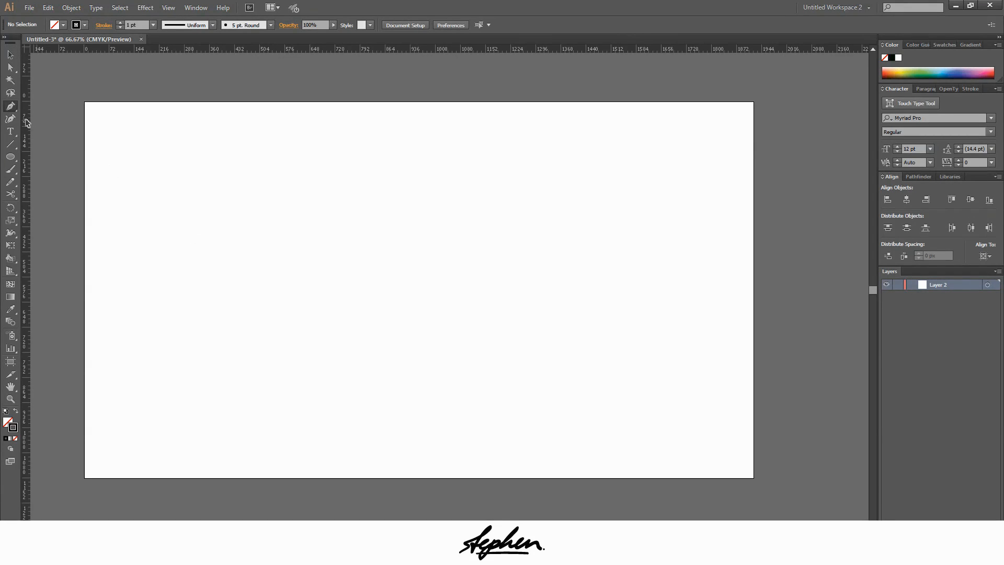
{"action": "mouse_move", "coordinate": [231, 299]}
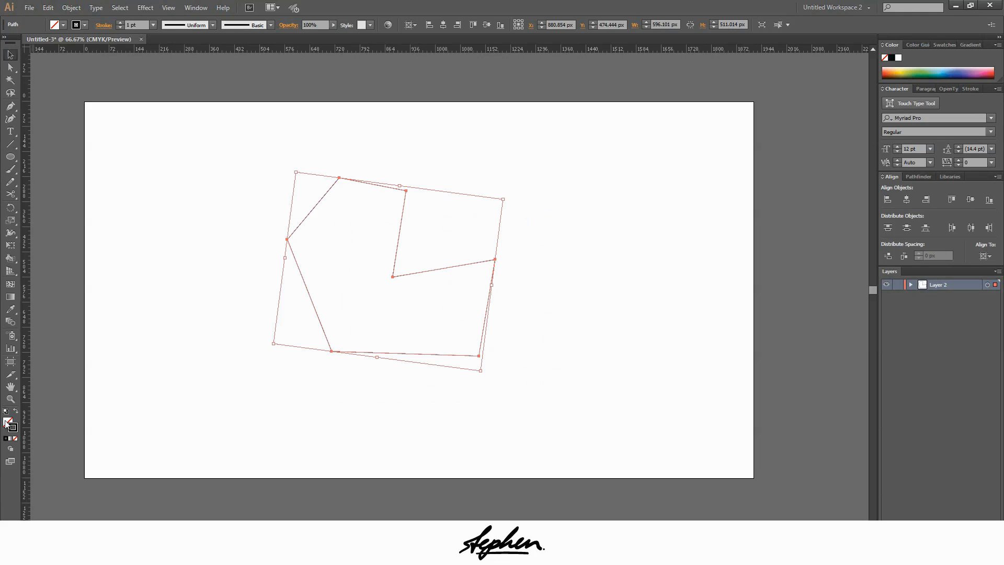
- Lay out corner points of a straight-edged practice hexagon with the Pen tool
{"action": "left_click", "coordinate": [8, 422]}
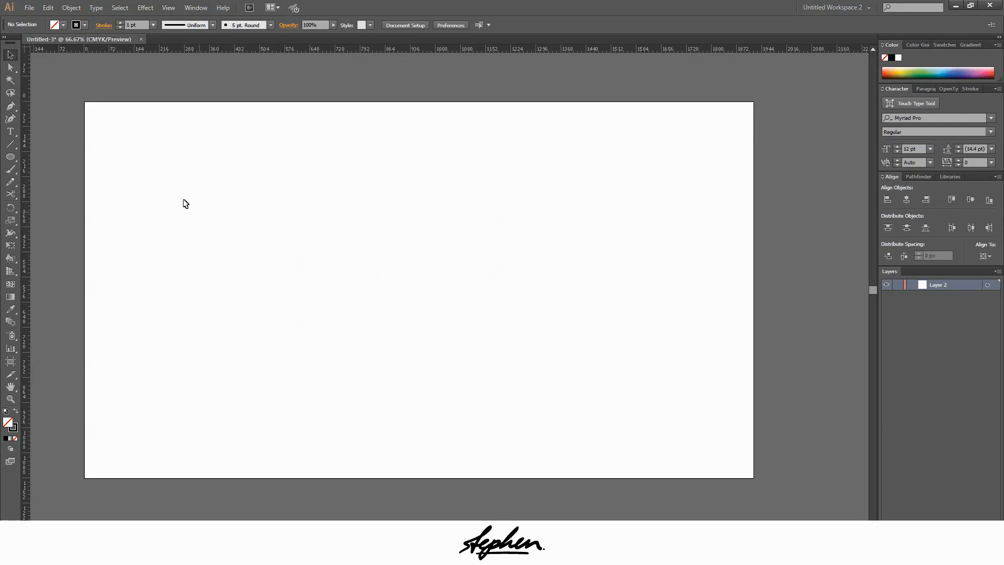
{"action": "mouse_move", "coordinate": [67, 165]}
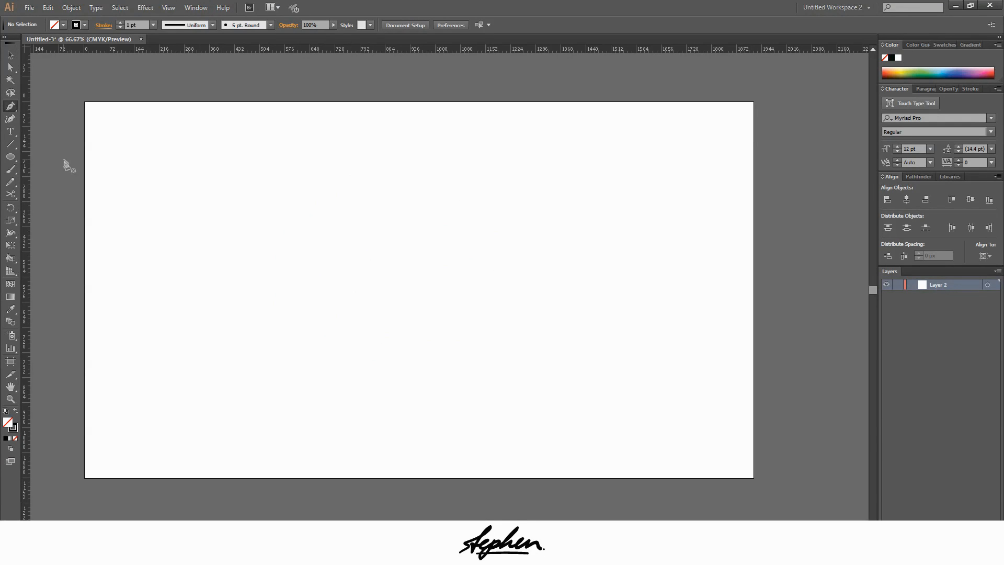
{"action": "mouse_move", "coordinate": [288, 343]}
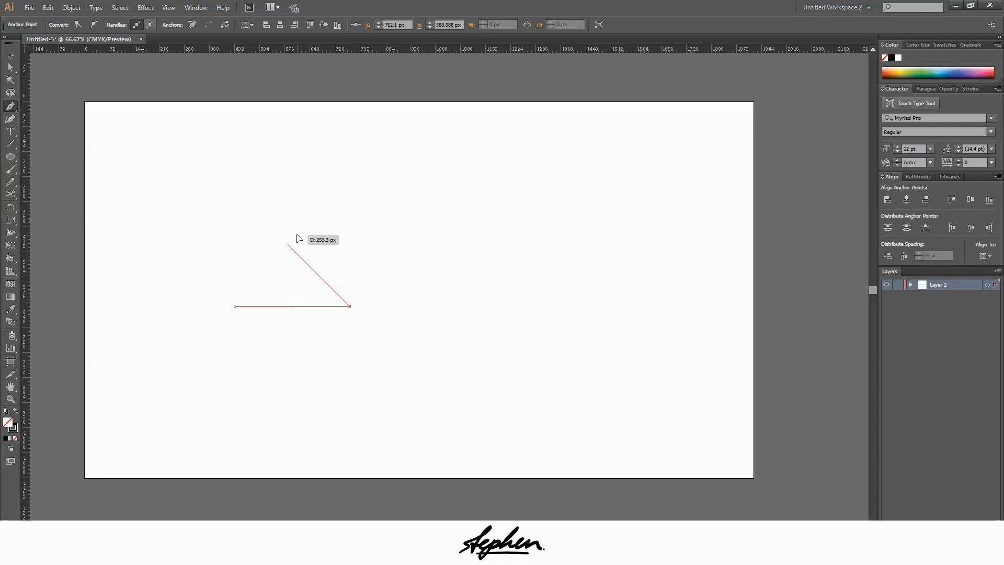
{"action": "left_click", "coordinate": [118, 306]}
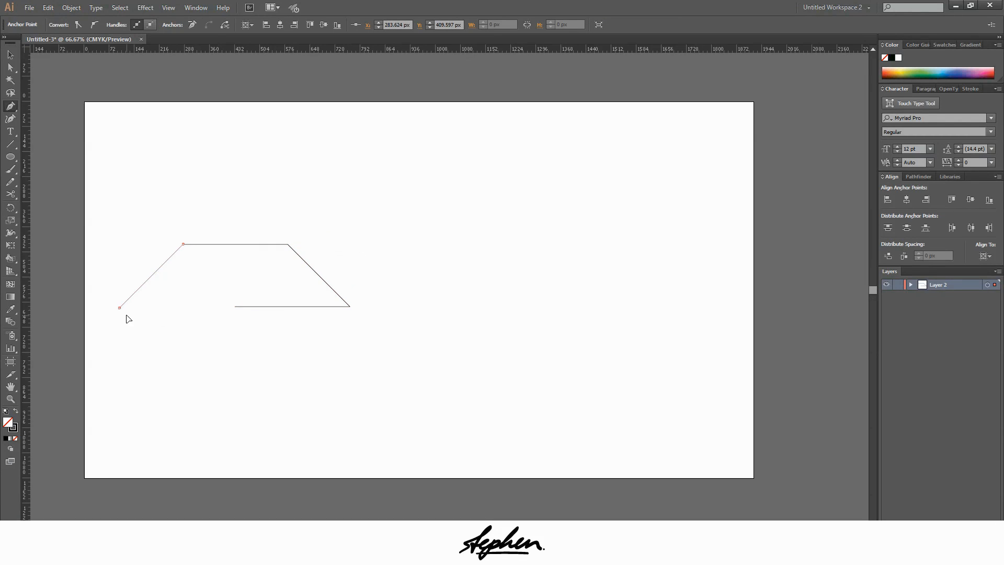
{"action": "left_click", "coordinate": [295, 370]}
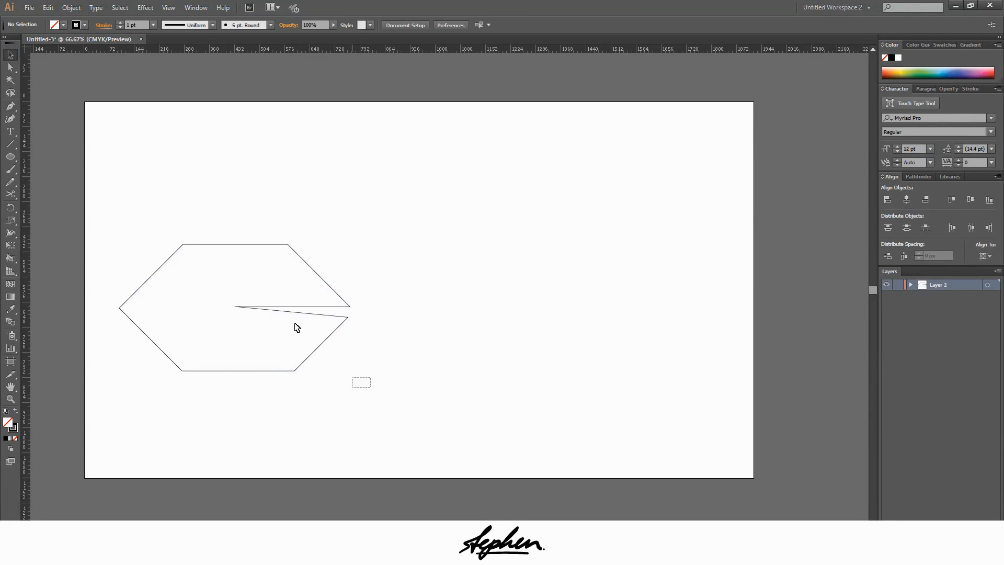
{"action": "mouse_move", "coordinate": [190, 207]}
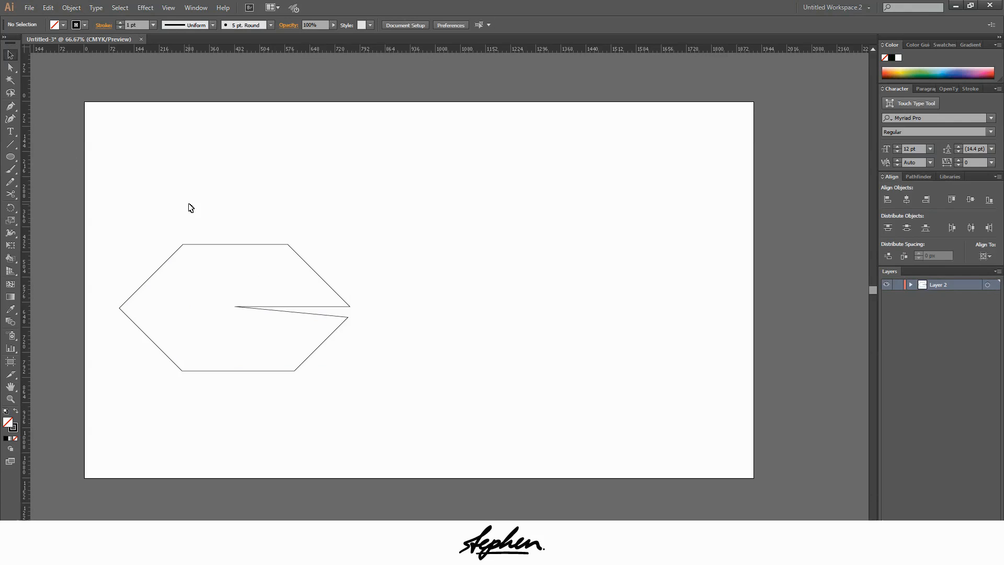
- Select the notched practice hexagon and delete it from the artboard
{"action": "left_click", "coordinate": [256, 308]}
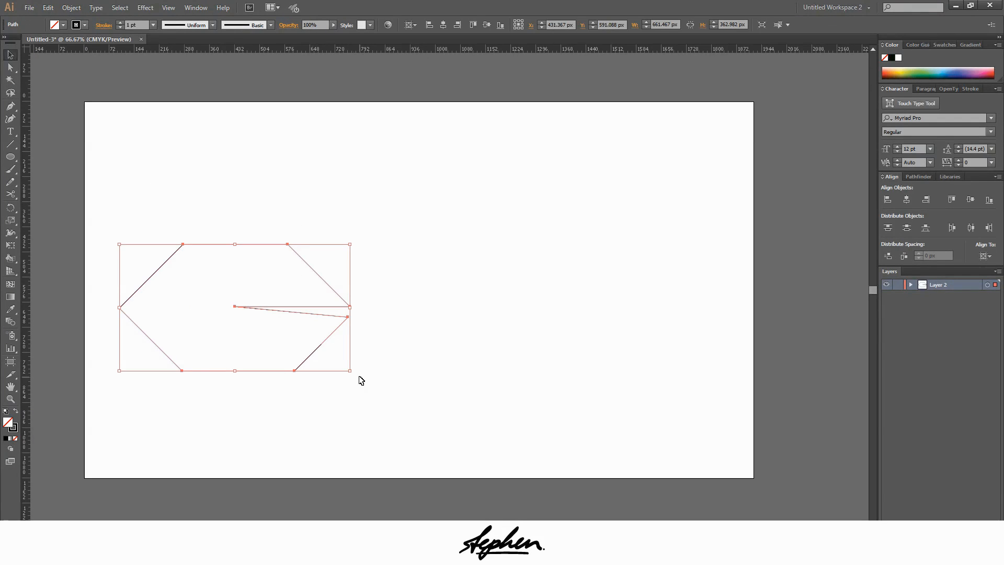
{"action": "key", "text": "Delete"}
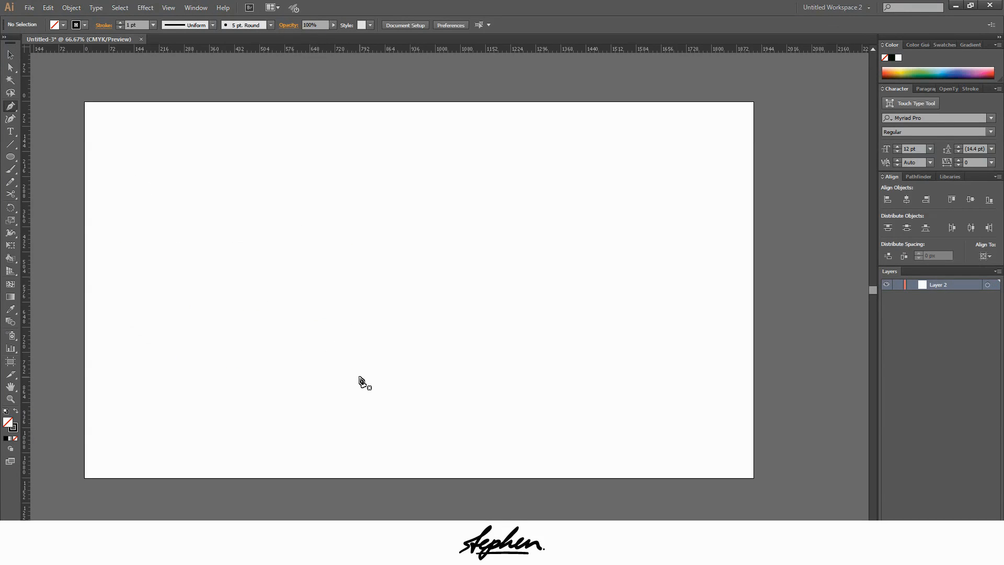
{"action": "mouse_move", "coordinate": [157, 293]}
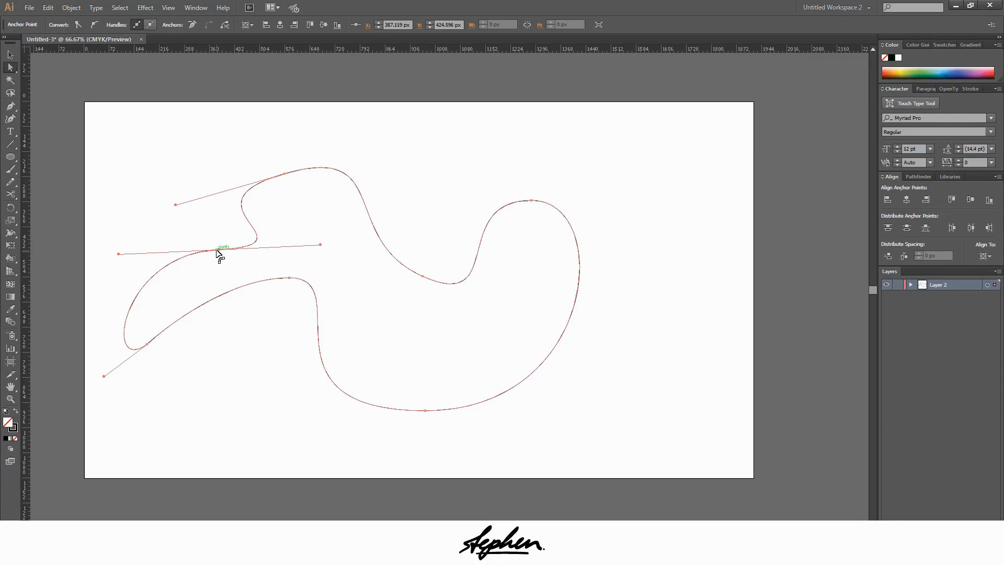
{"action": "mouse_move", "coordinate": [221, 250]}
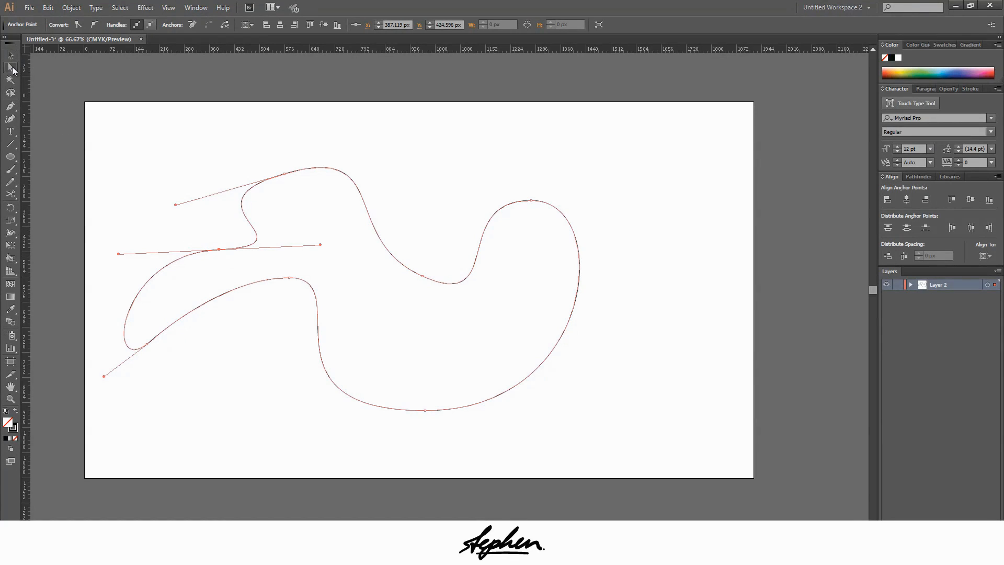
{"action": "mouse_move", "coordinate": [10, 76]}
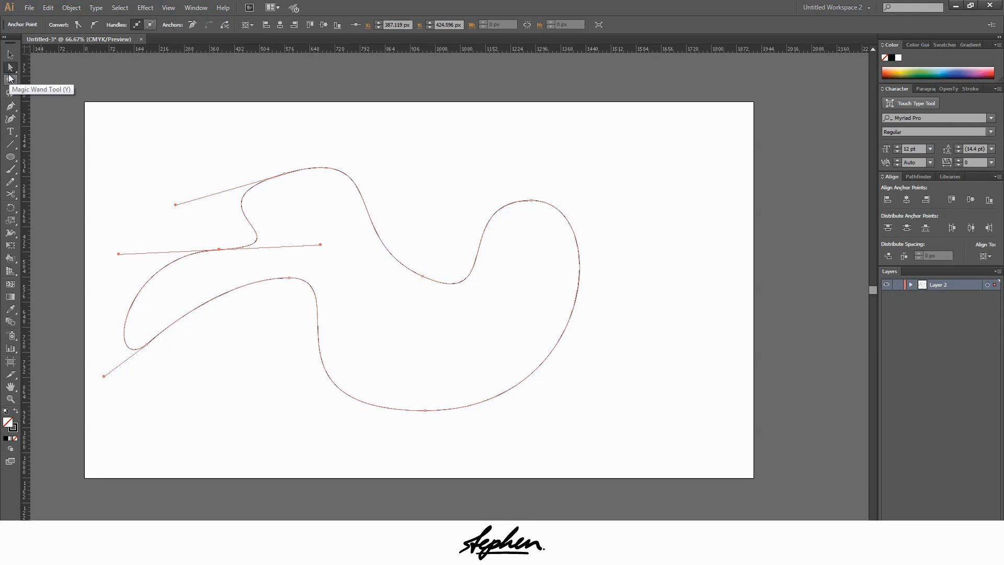
{"action": "mouse_move", "coordinate": [215, 258]}
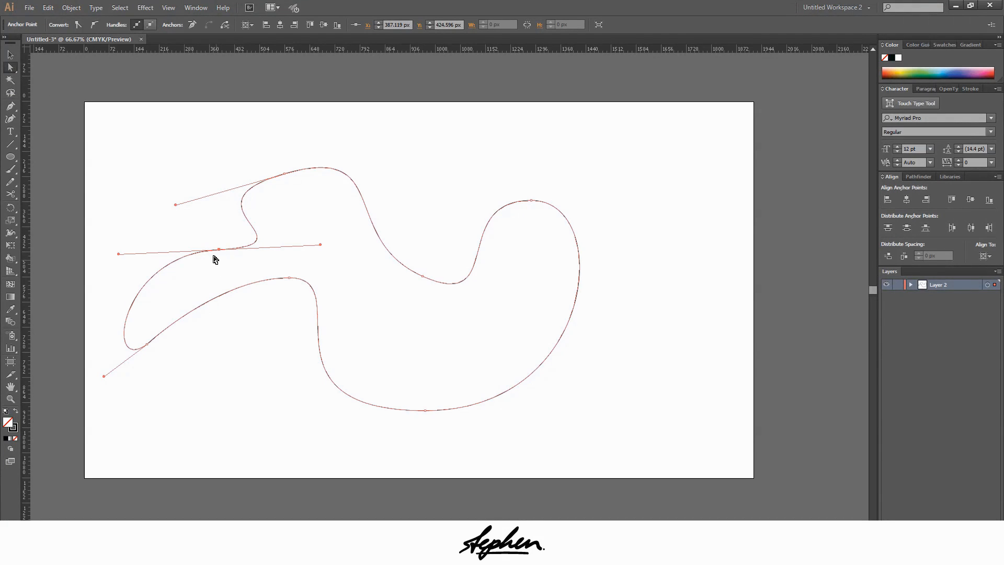
{"action": "mouse_move", "coordinate": [430, 259]}
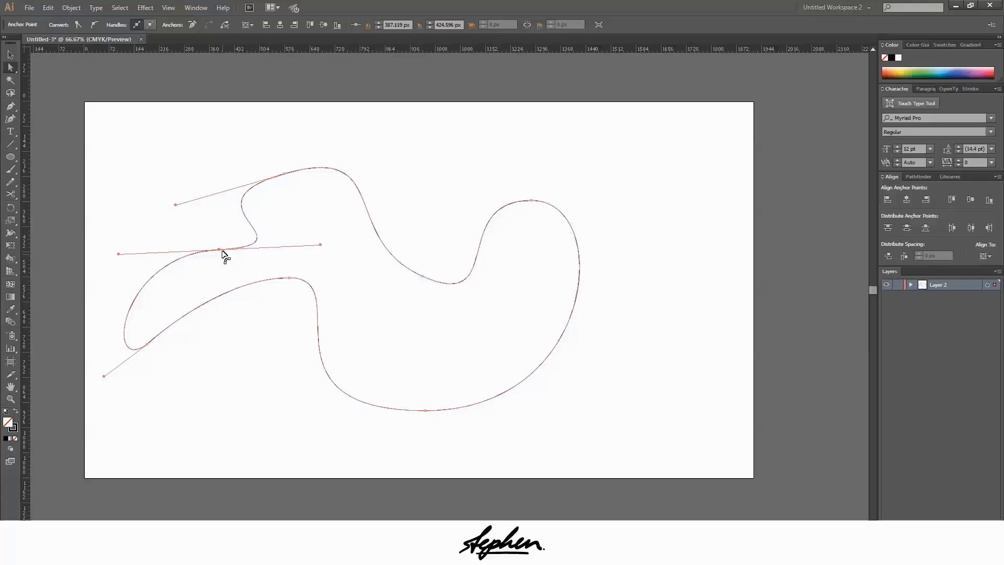
{"action": "mouse_move", "coordinate": [221, 249]}
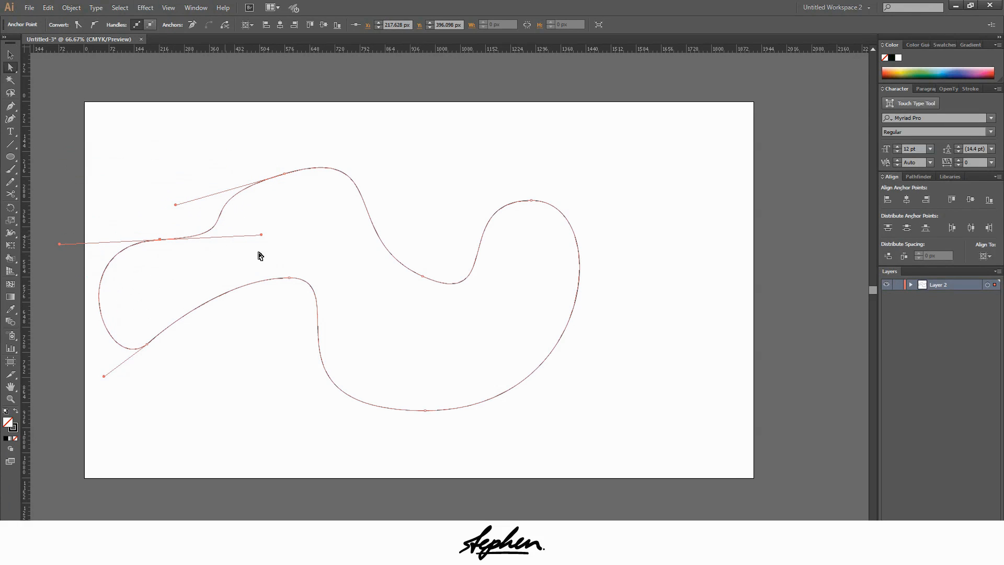
{"action": "mouse_move", "coordinate": [47, 239]}
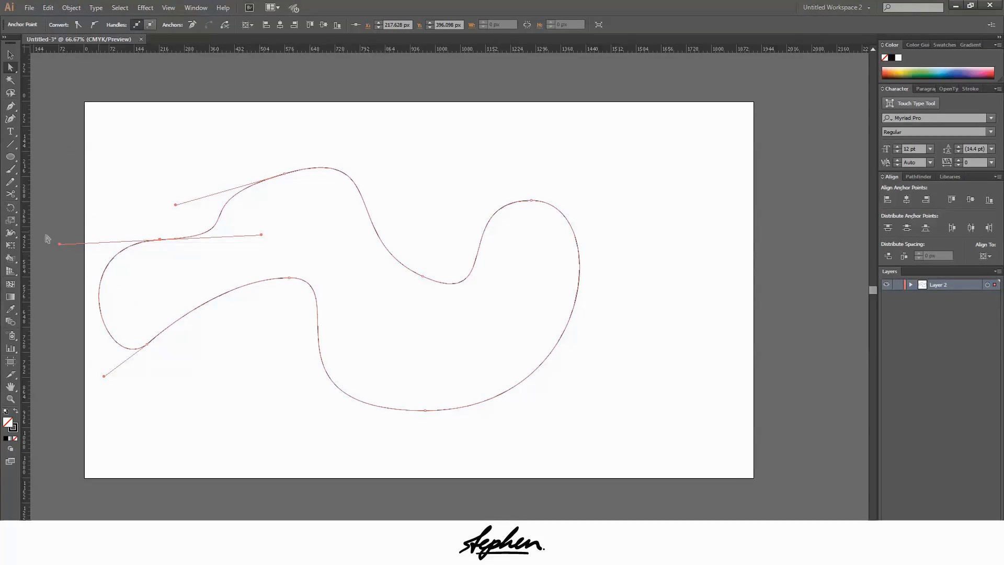
{"action": "mouse_move", "coordinate": [262, 236]}
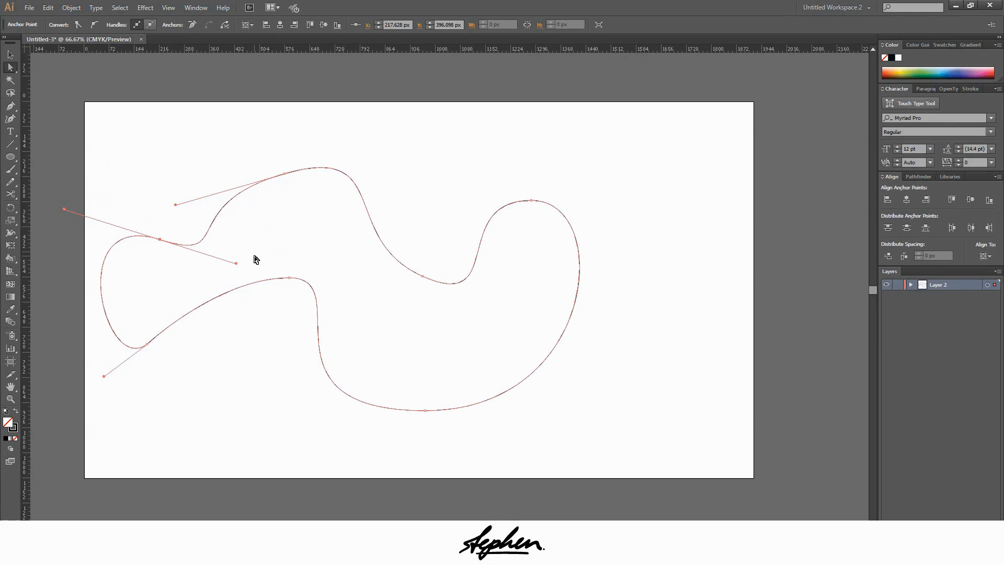
{"action": "mouse_move", "coordinate": [238, 266]}
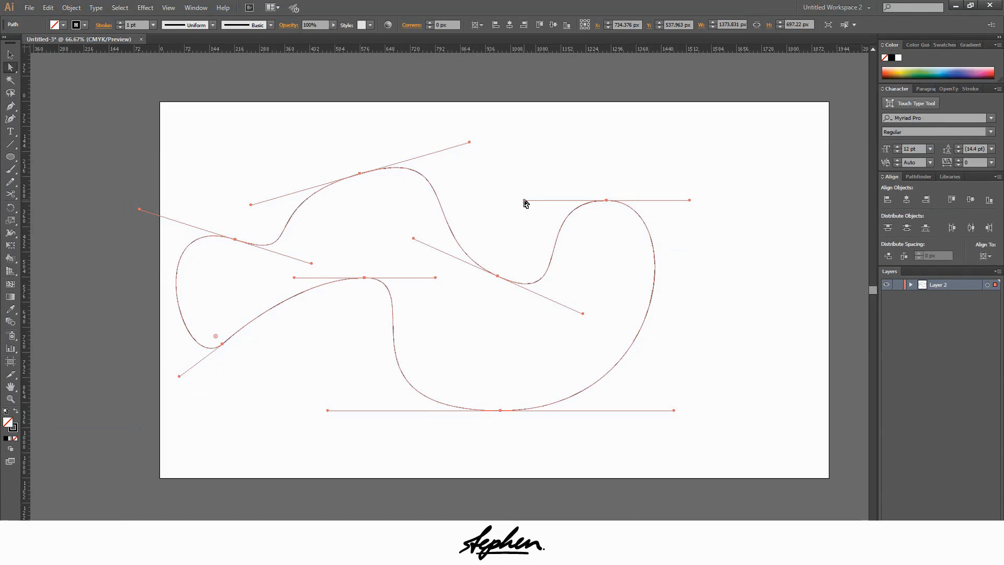
{"action": "mouse_move", "coordinate": [603, 205]}
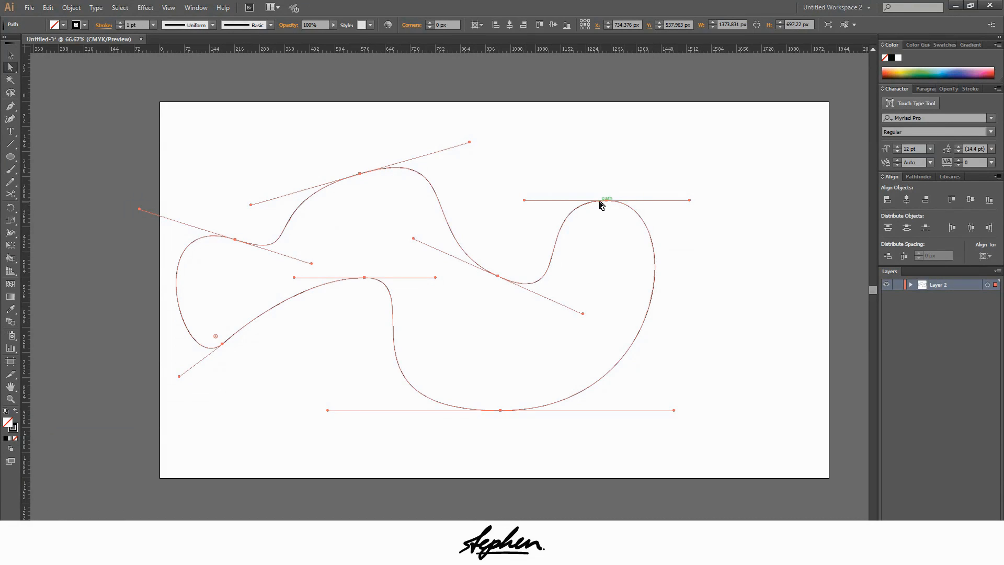
{"action": "mouse_move", "coordinate": [532, 204]}
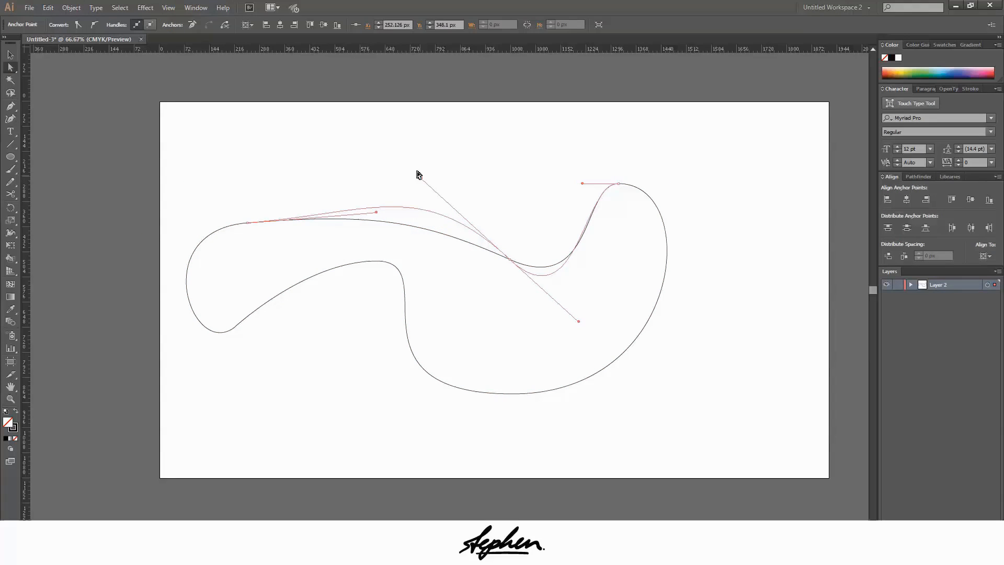
- Deselect the finished smooth closed wavy shape
{"action": "left_click", "coordinate": [367, 171]}
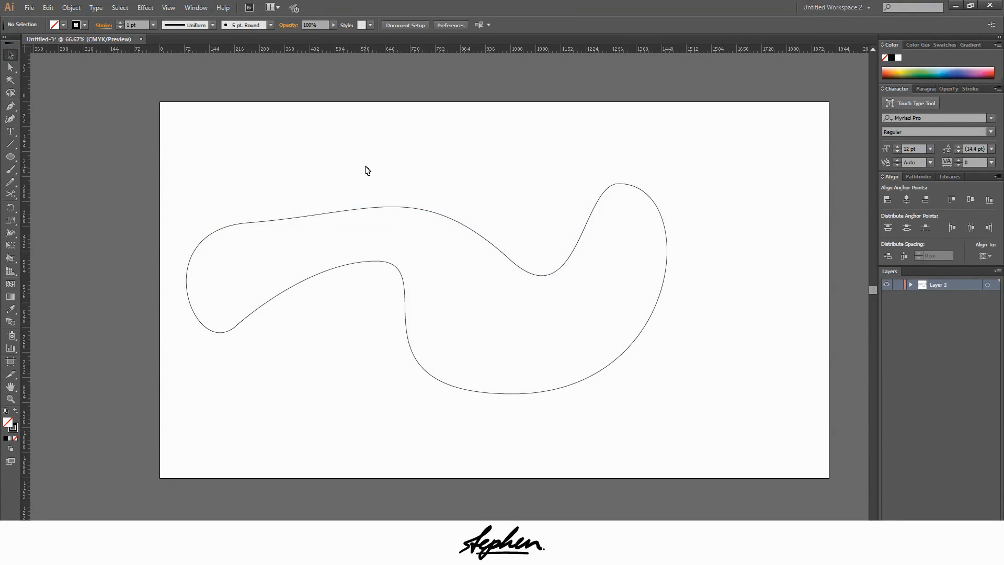
{"action": "mouse_move", "coordinate": [233, 134]}
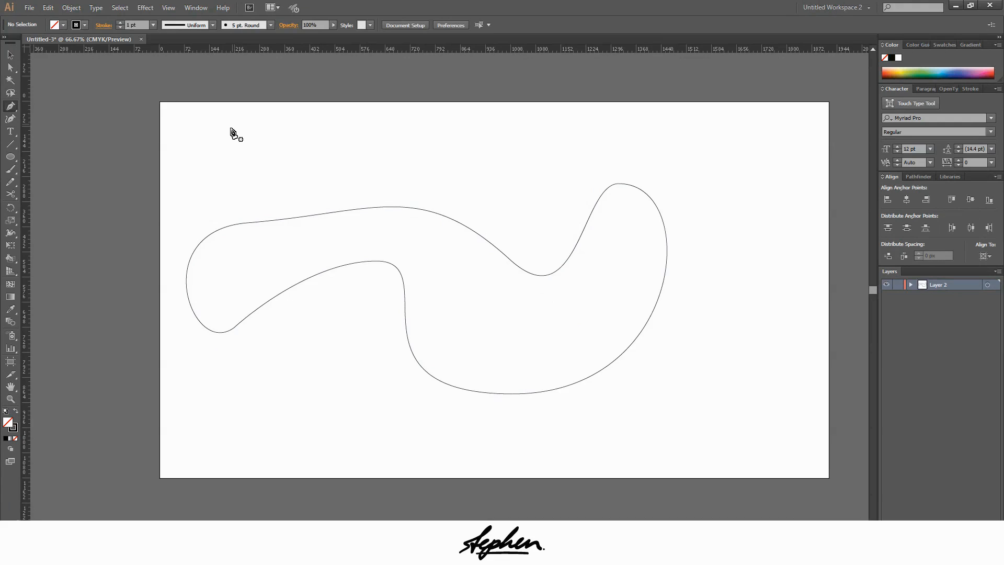
{"action": "mouse_move", "coordinate": [243, 170]}
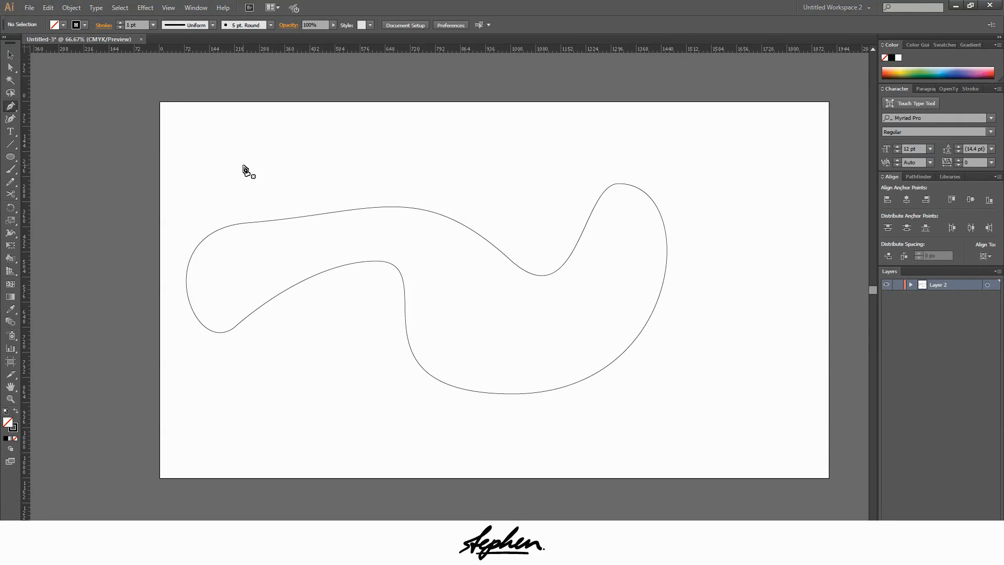
- Draw a short S-curved open stroke above the wavy shape, then deselect everything
{"action": "left_click_drag", "start_coordinate": [252, 157], "coordinate": [306, 179]}
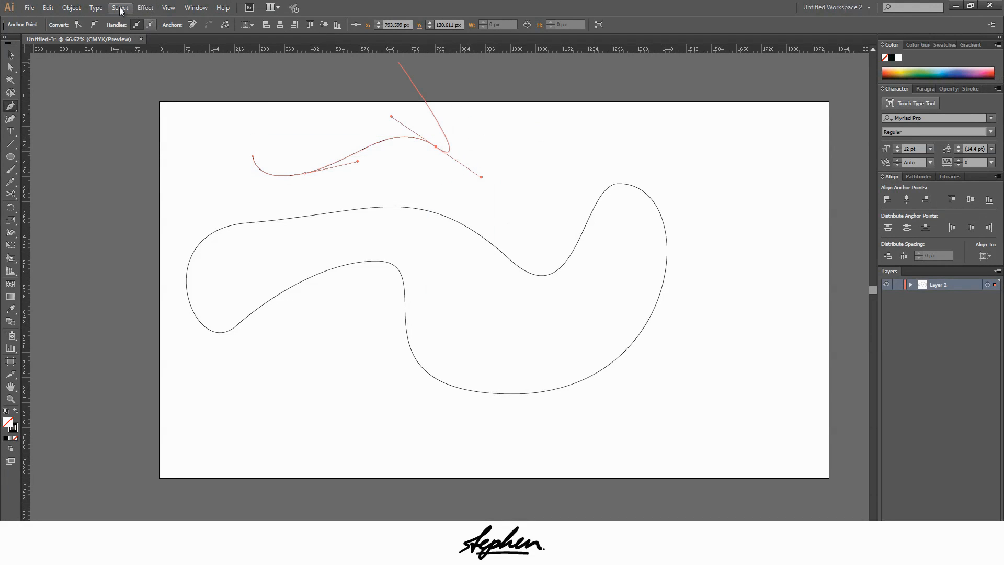
{"action": "left_click", "coordinate": [120, 7]}
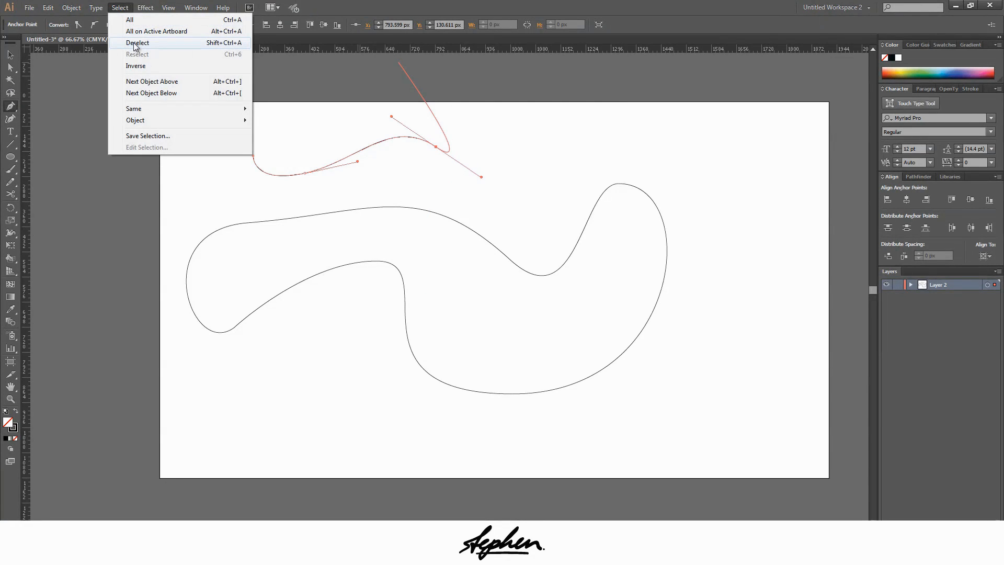
{"action": "mouse_move", "coordinate": [422, 130]}
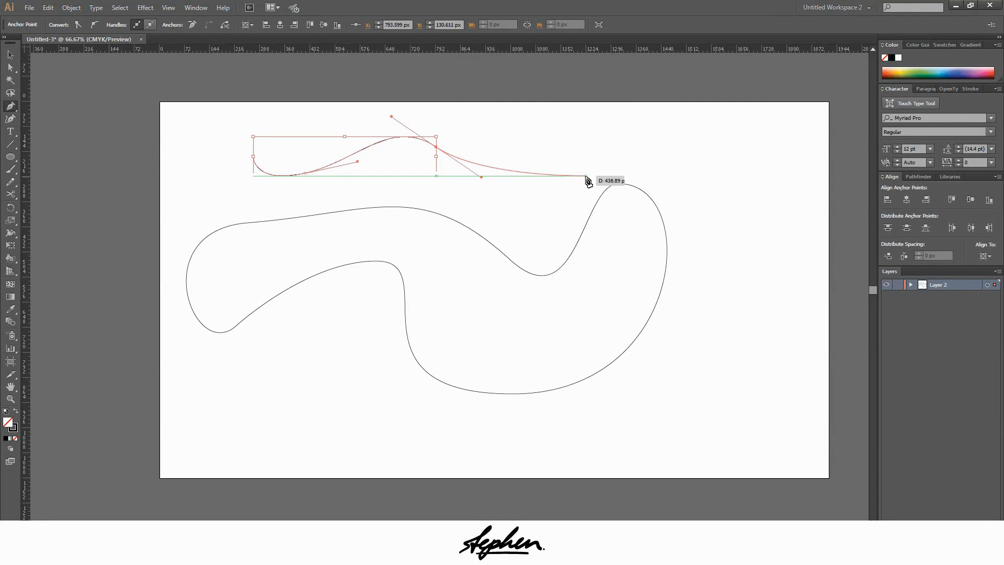
{"action": "left_click", "coordinate": [498, 156]}
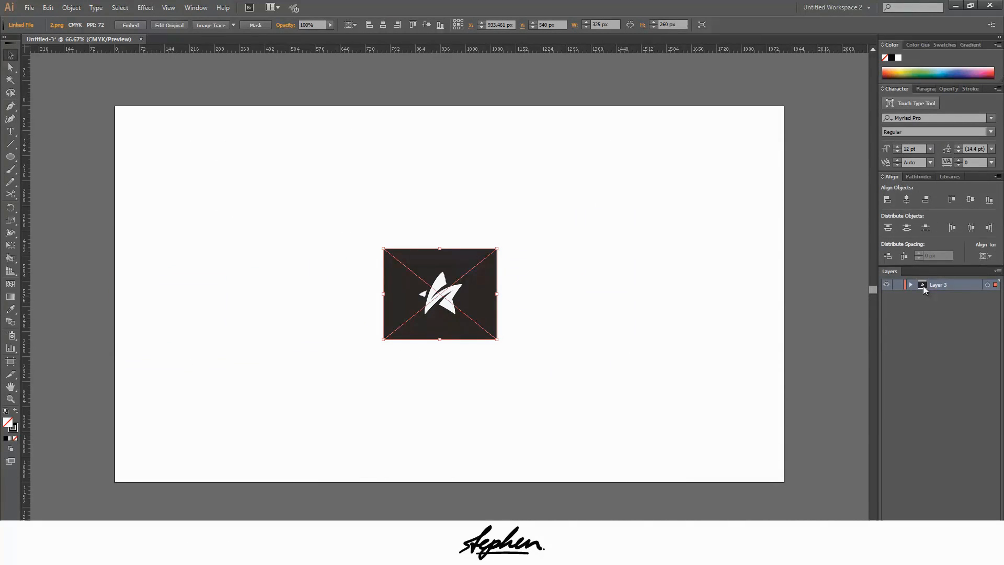
- Enable Dim Images in the reference image layer's options
{"action": "double_click", "coordinate": [939, 285]}
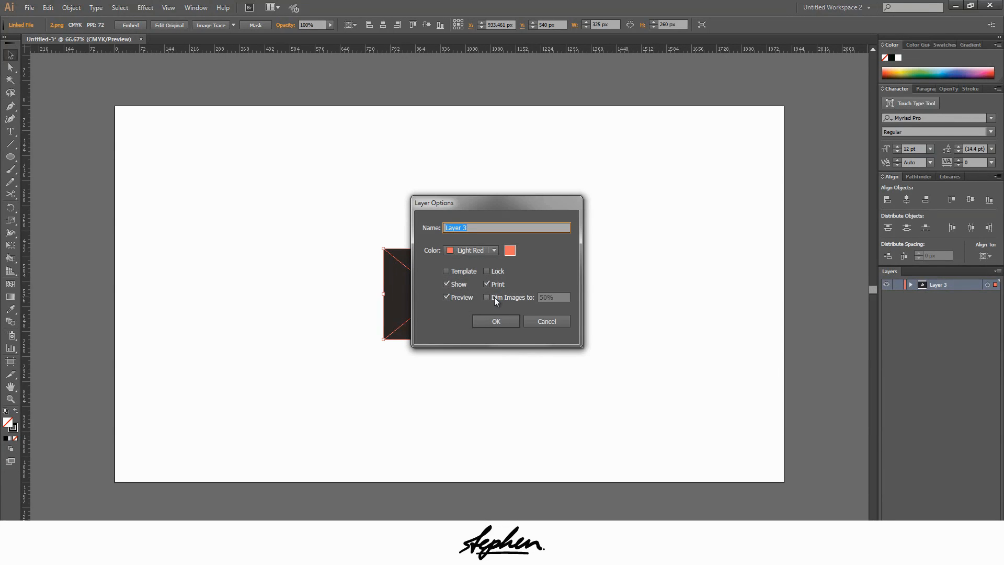
{"action": "left_click", "coordinate": [495, 321]}
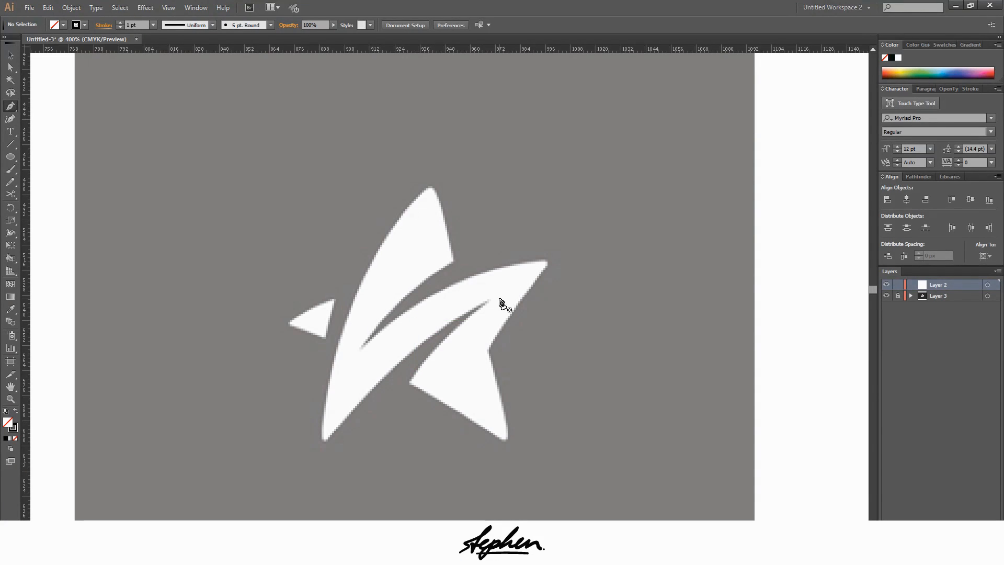
{"action": "mouse_move", "coordinate": [435, 344]}
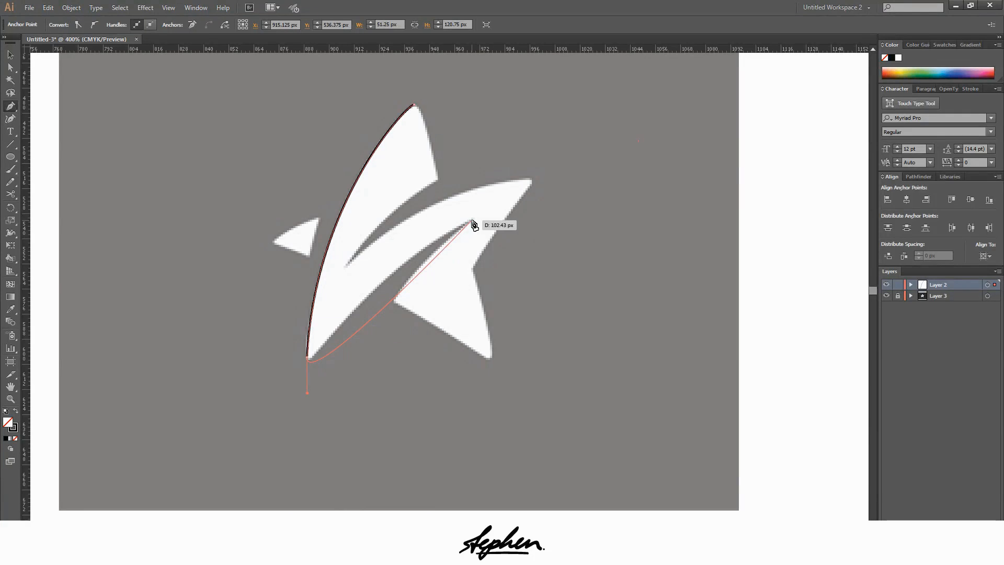
- Add an anchor along the swoosh's inner edge while tracing the star logo
{"action": "left_click", "coordinate": [471, 222]}
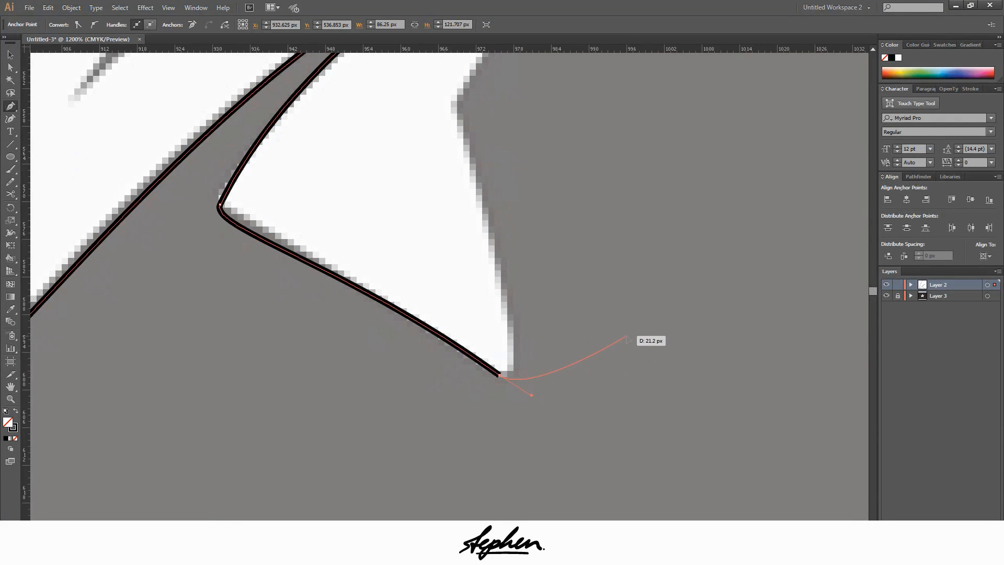
- Shape the curves at the lower right tip and the tall blade's top tip
{"action": "left_click_drag", "start_coordinate": [500, 375], "coordinate": [624, 336]}
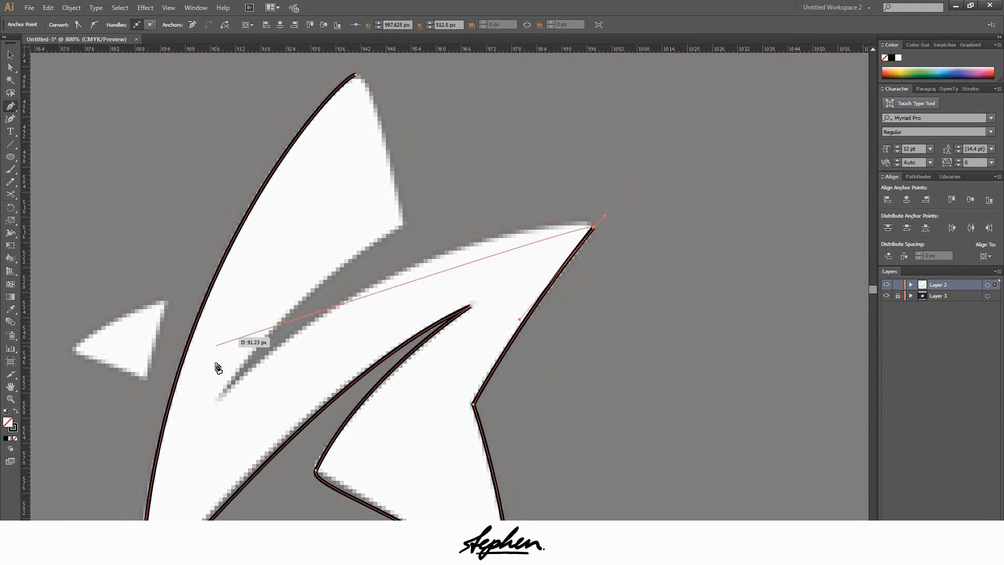
{"action": "scroll", "scroll_direction": "down", "scroll_amount": 3}
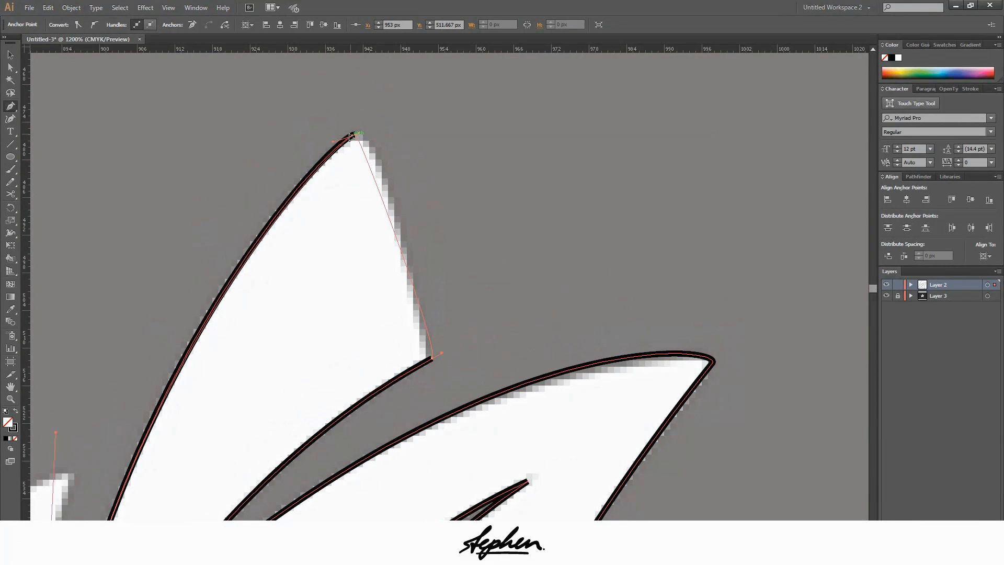
{"action": "left_click_drag", "start_coordinate": [351, 135], "coordinate": [384, 135]}
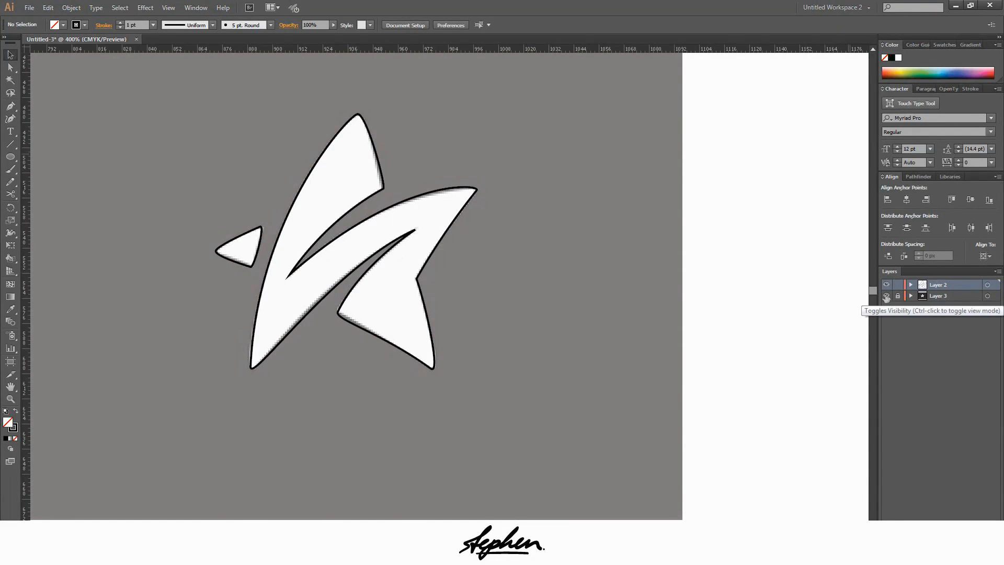
- Hide the reference image layer so only the black vector outline shows
{"action": "left_click", "coordinate": [886, 284]}
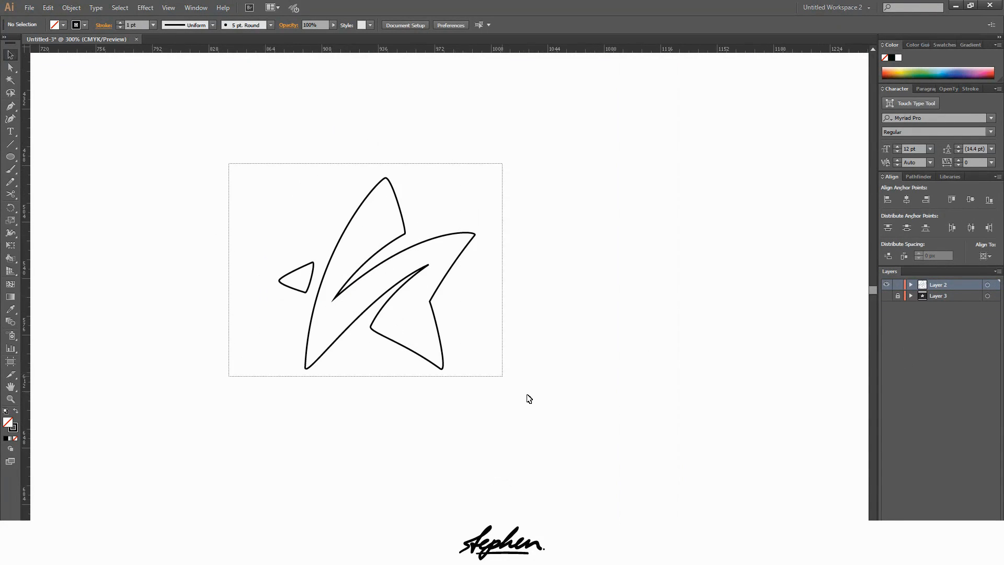